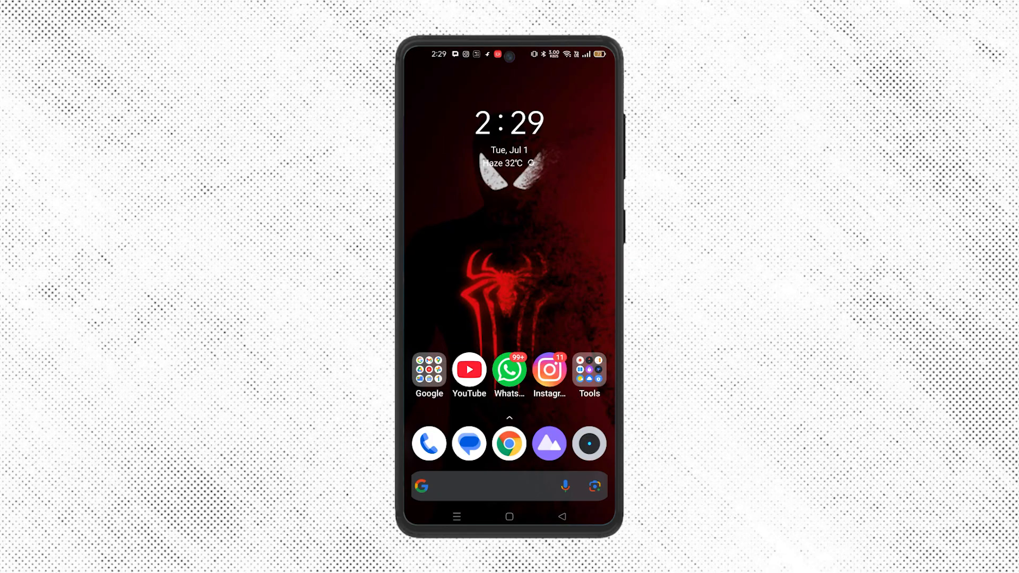
- Launch WhatsApp from the home screen and land on the Chats list
click(510, 369)
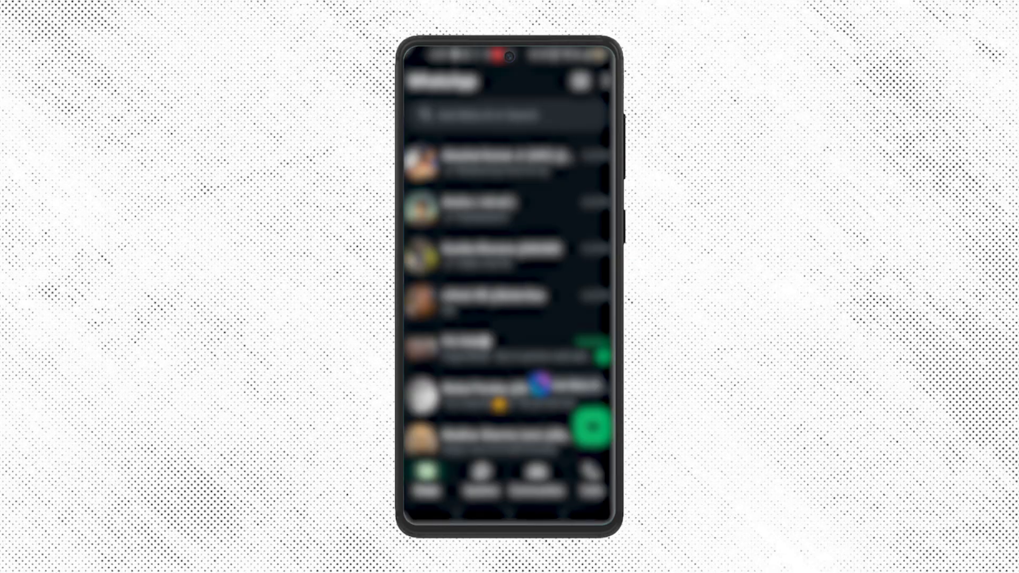
click(606, 81)
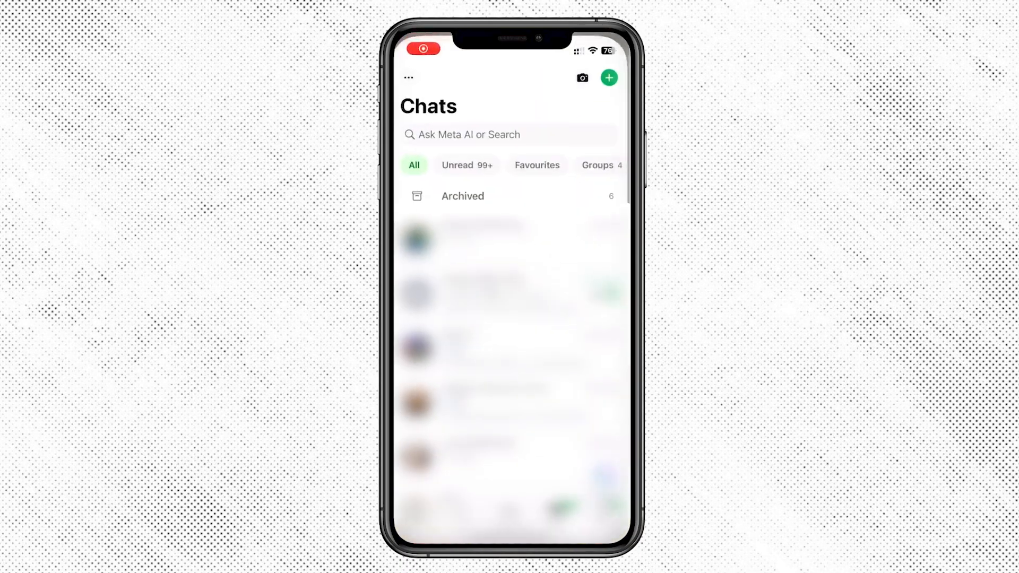
- Bring up the New chat sheet via the green + button
click(609, 78)
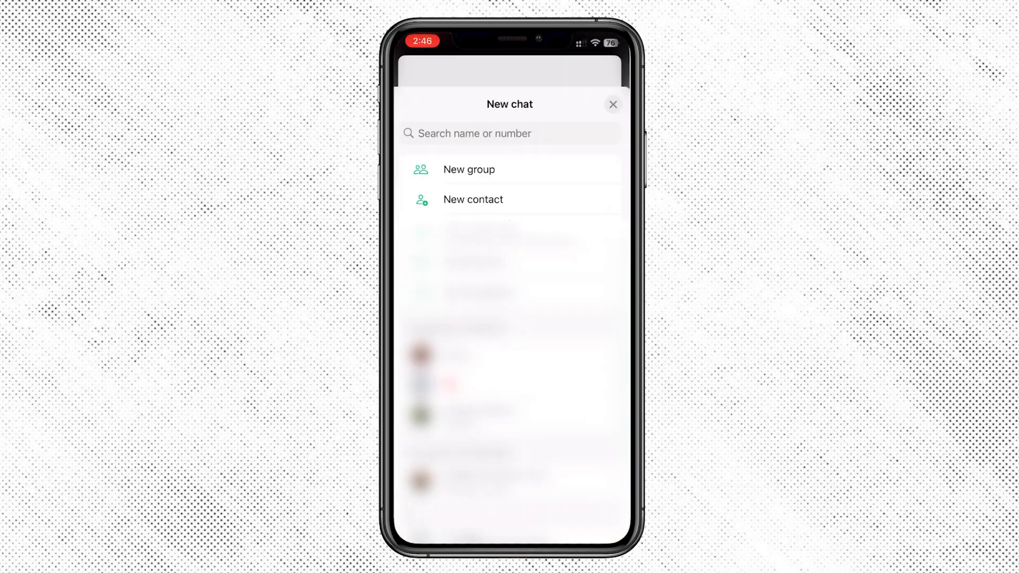